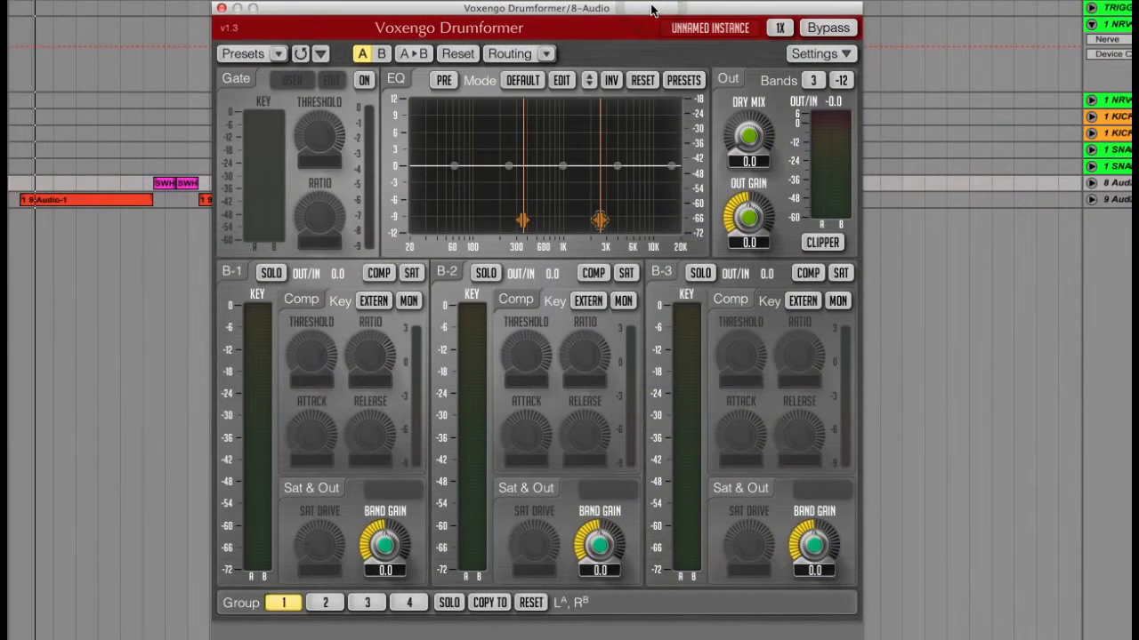
{"action": "mouse_move", "coordinate": [225, 340]}
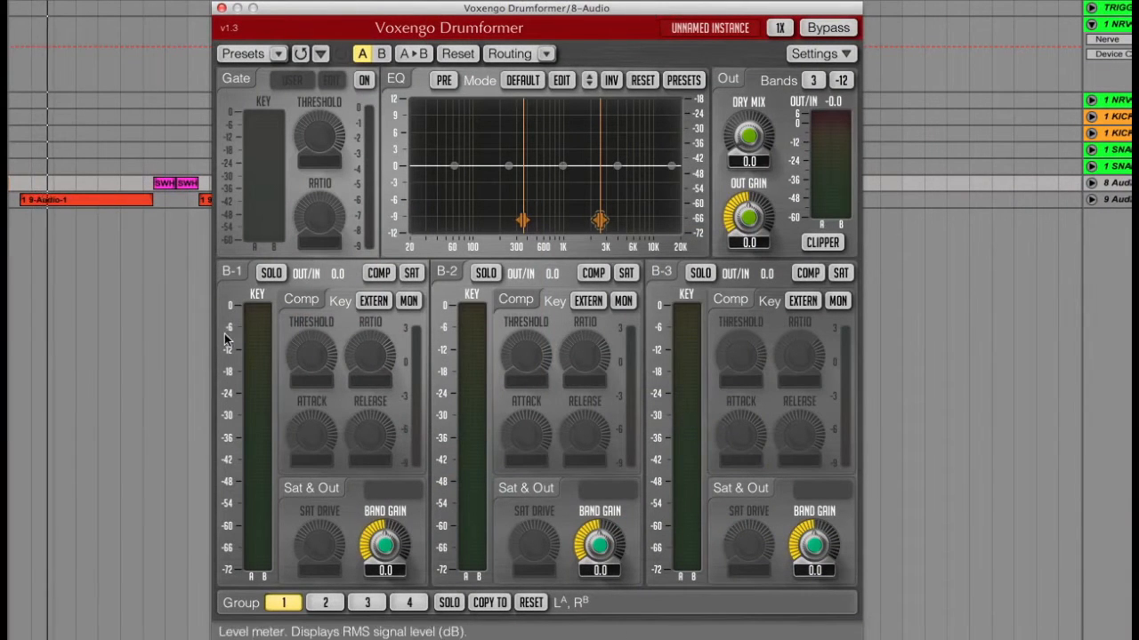
Use the top header controls and briefly view the plugin information and settings window.
{"action": "left_click", "coordinate": [278, 53]}
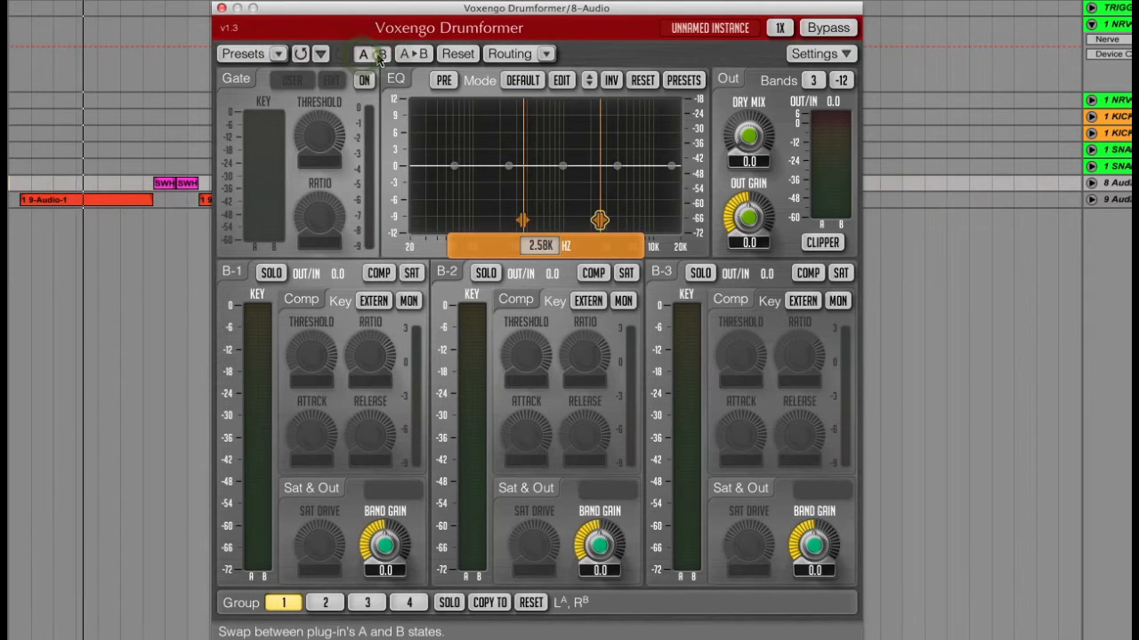
{"action": "left_click", "coordinate": [363, 54]}
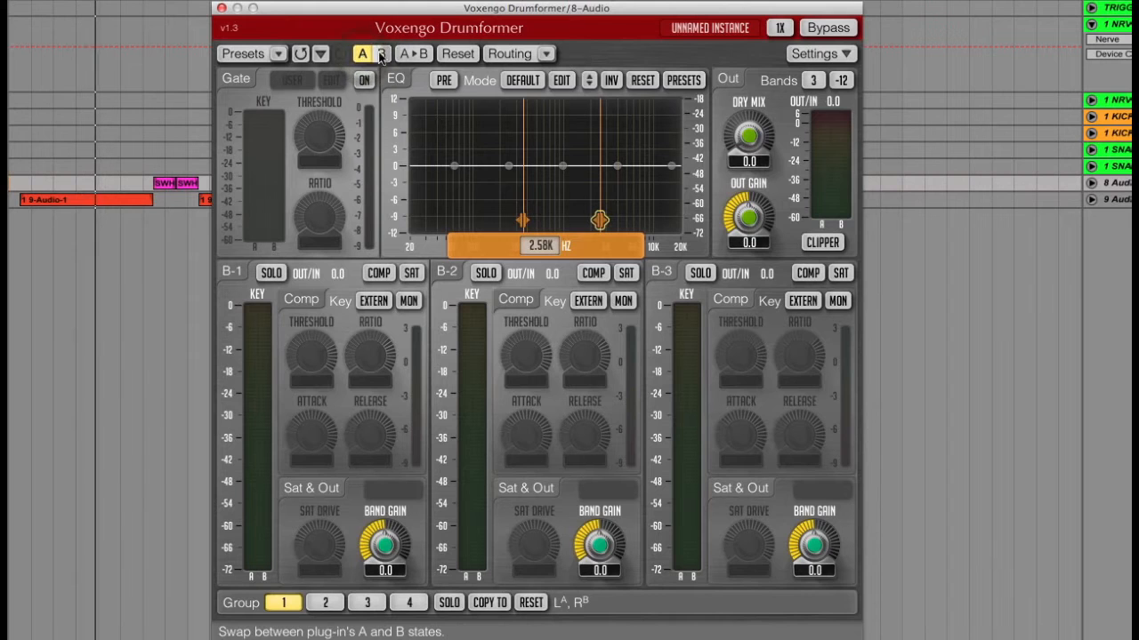
{"action": "left_click", "coordinate": [813, 53]}
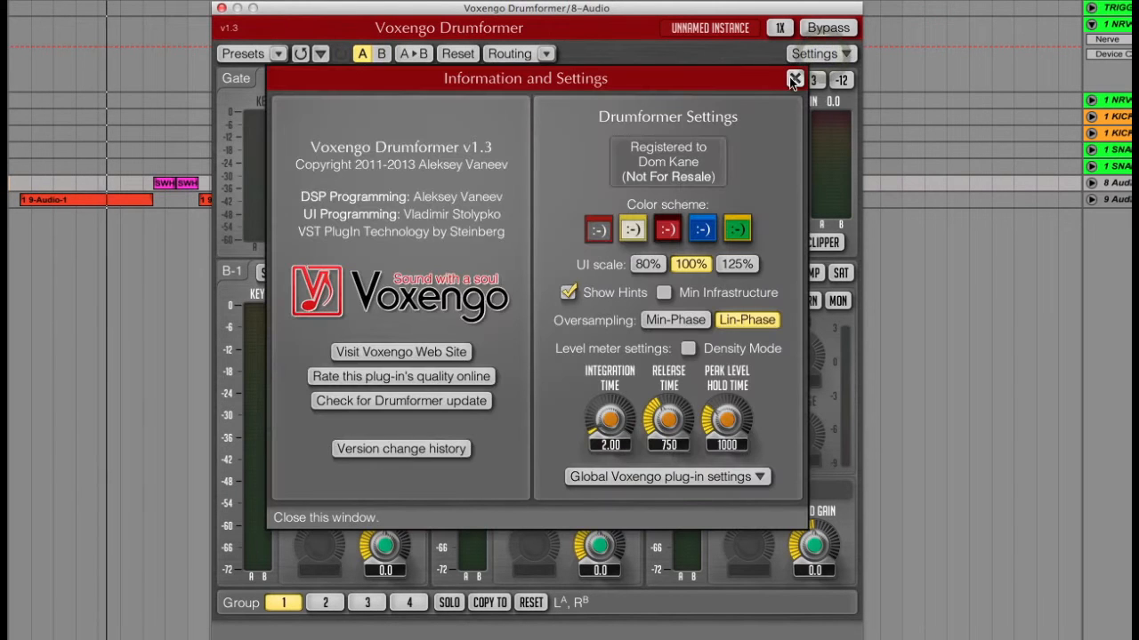
{"action": "left_click", "coordinate": [793, 79]}
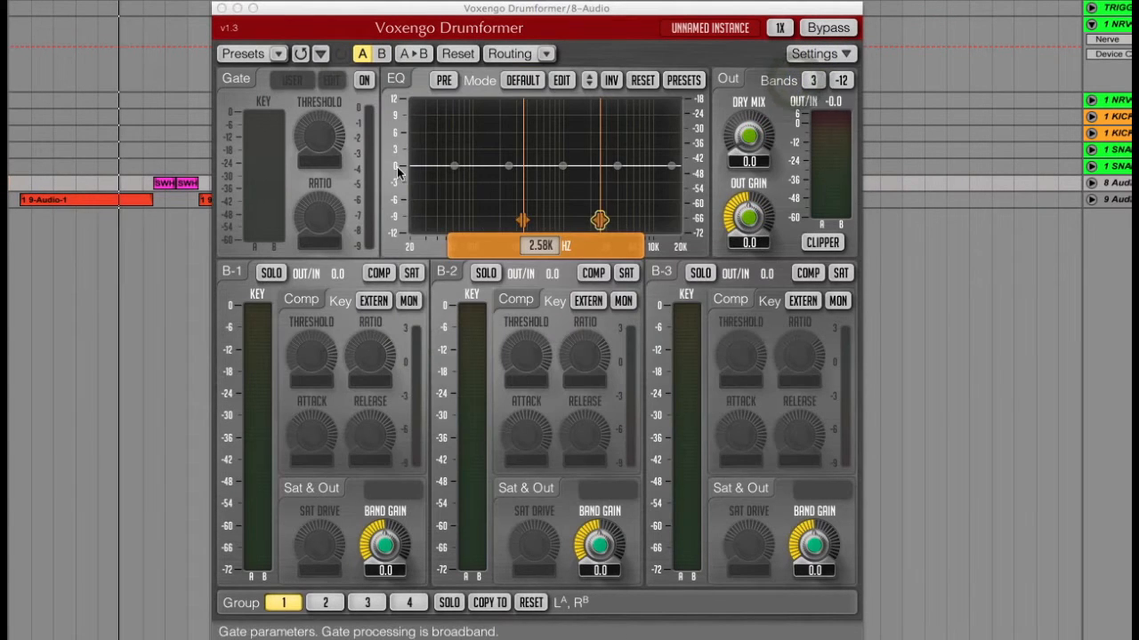
{"action": "mouse_move", "coordinate": [463, 140]}
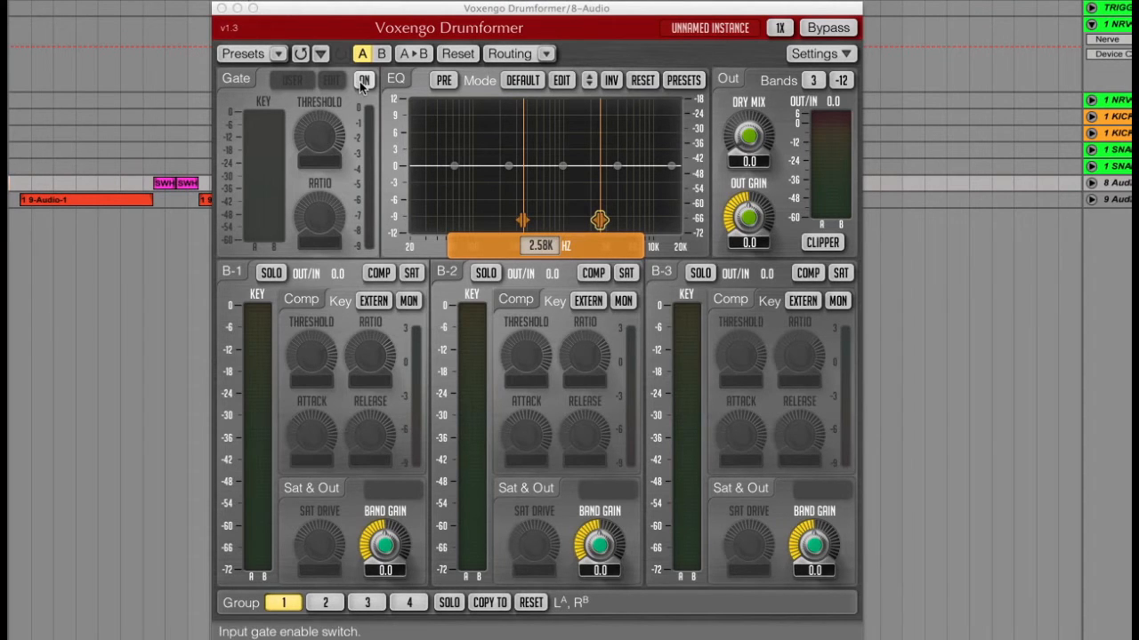
Try the input gate and its mode editor, then set the upper crossover near 2.67 kHz.
{"action": "left_click", "coordinate": [363, 79]}
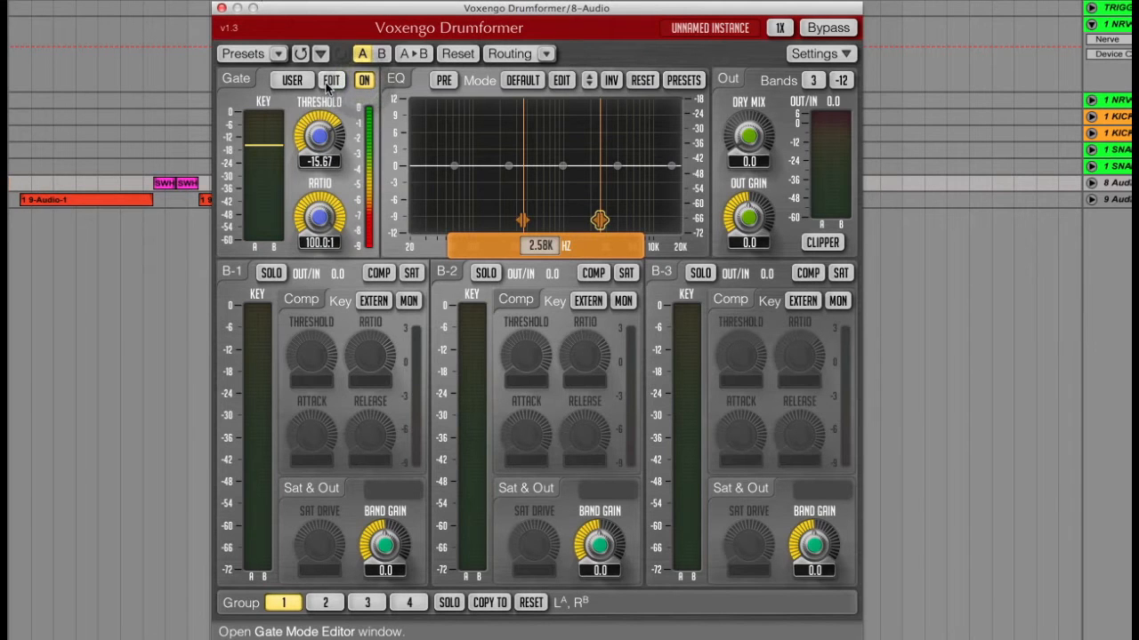
{"action": "left_click", "coordinate": [331, 79]}
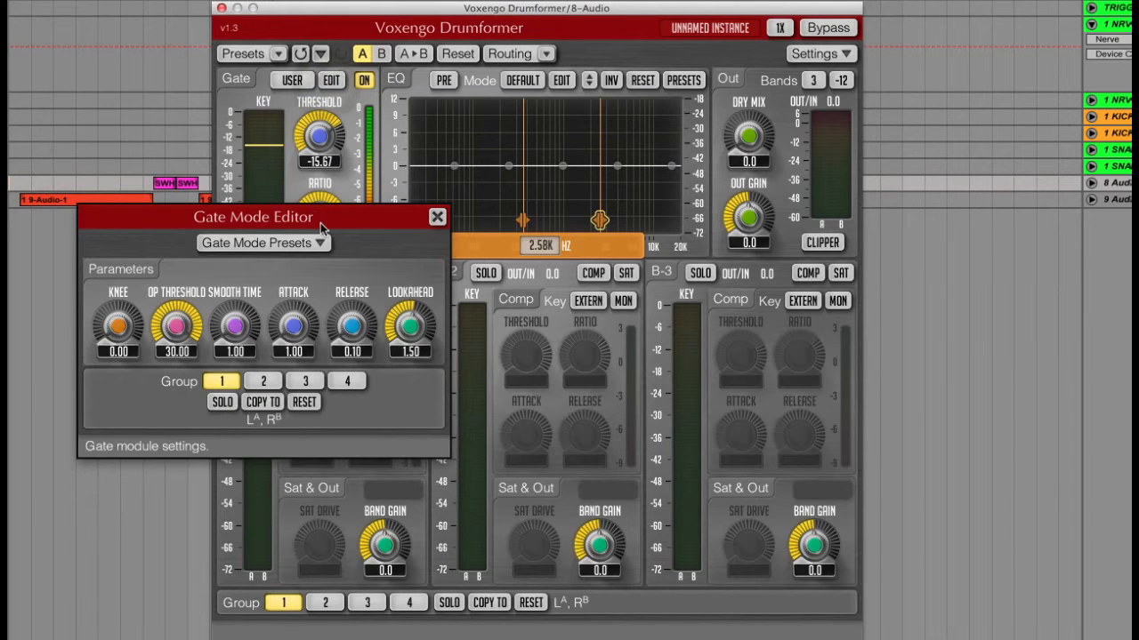
{"action": "mouse_move", "coordinate": [221, 230]}
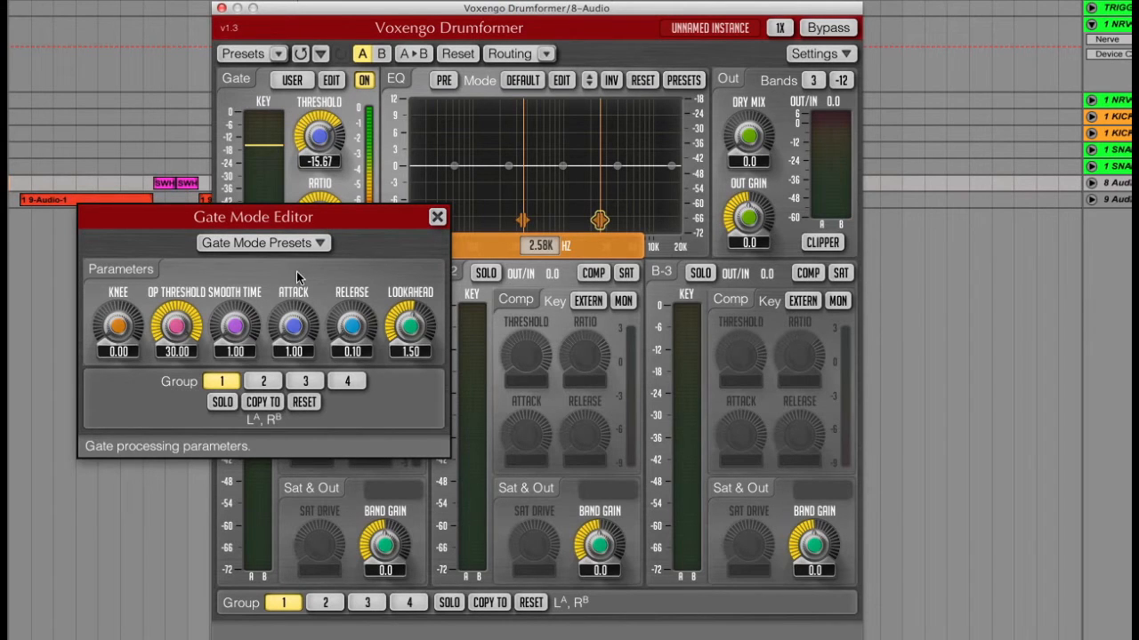
{"action": "mouse_move", "coordinate": [234, 327]}
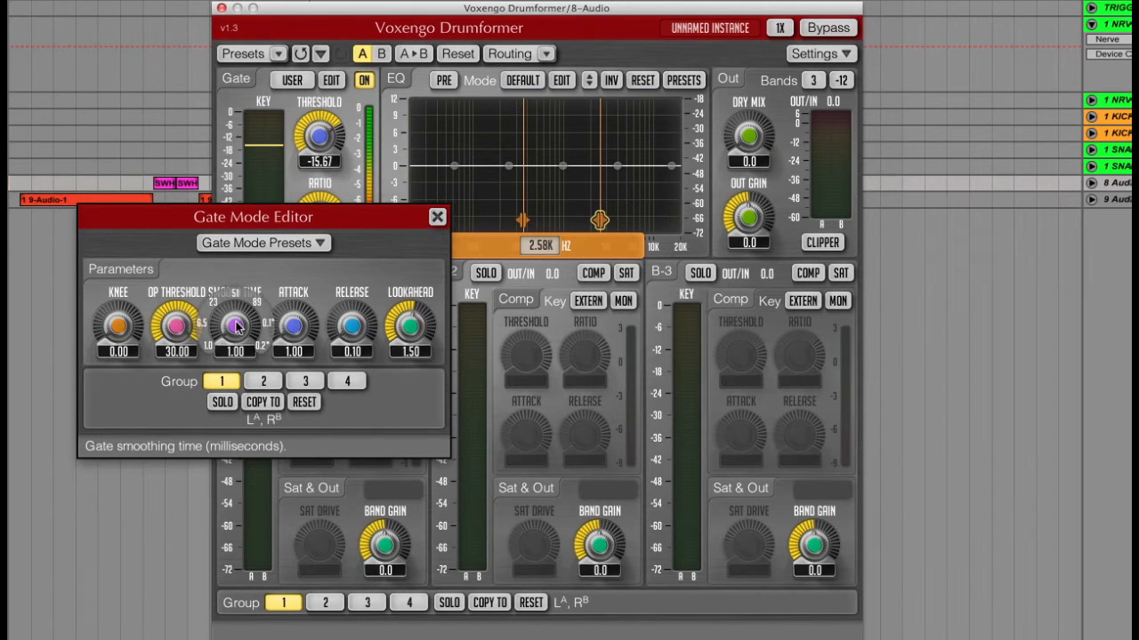
{"action": "mouse_move", "coordinate": [351, 327]}
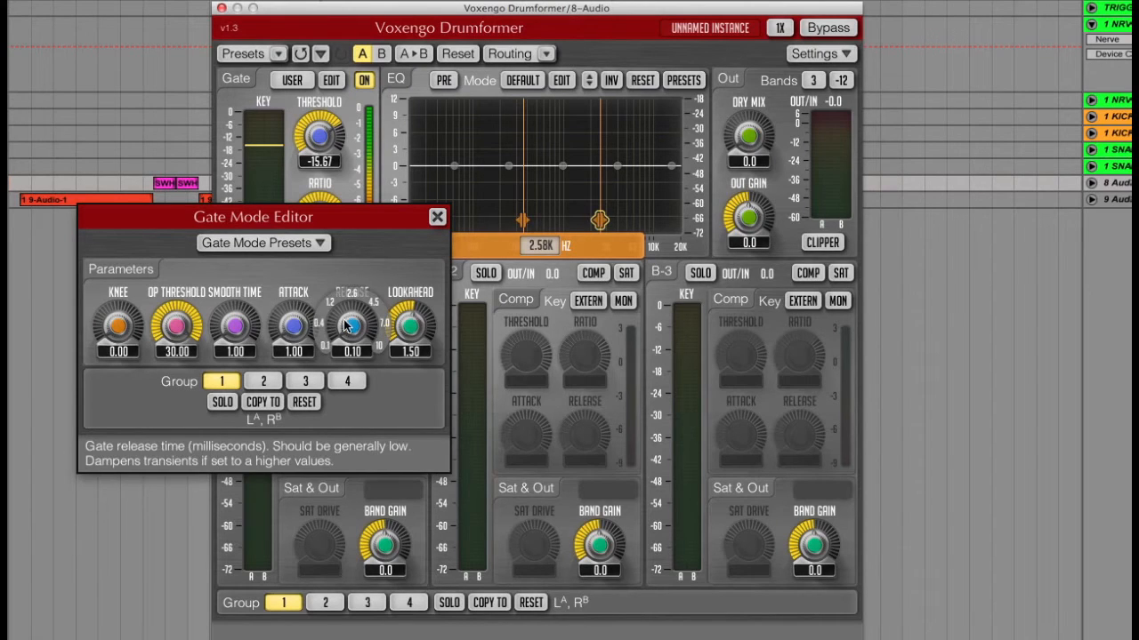
{"action": "mouse_move", "coordinate": [375, 279]}
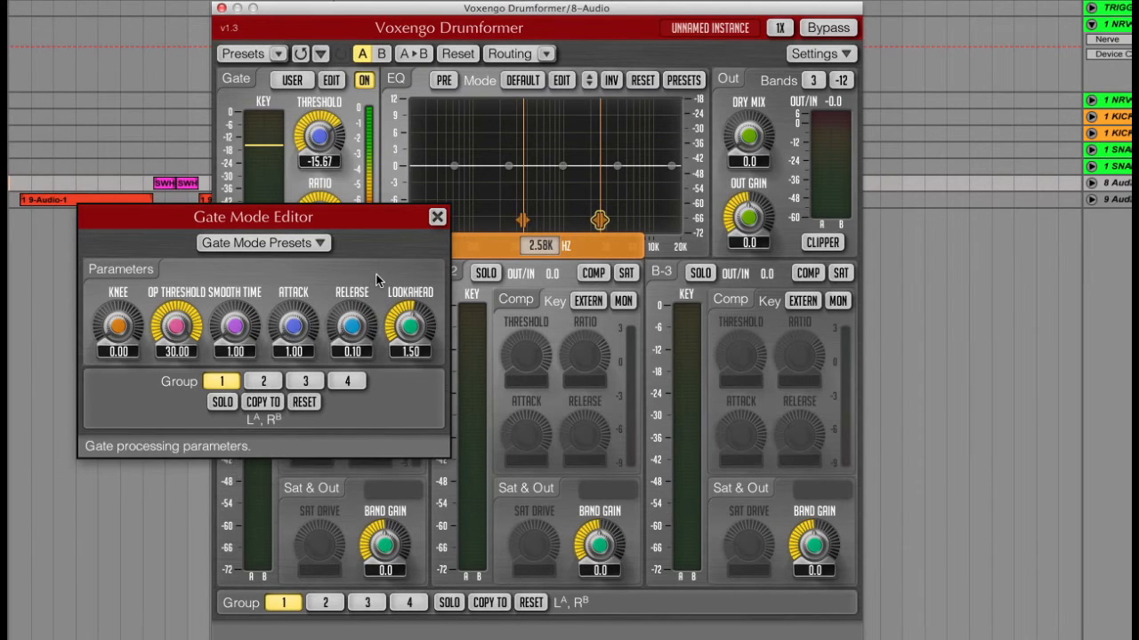
{"action": "mouse_move", "coordinate": [164, 374]}
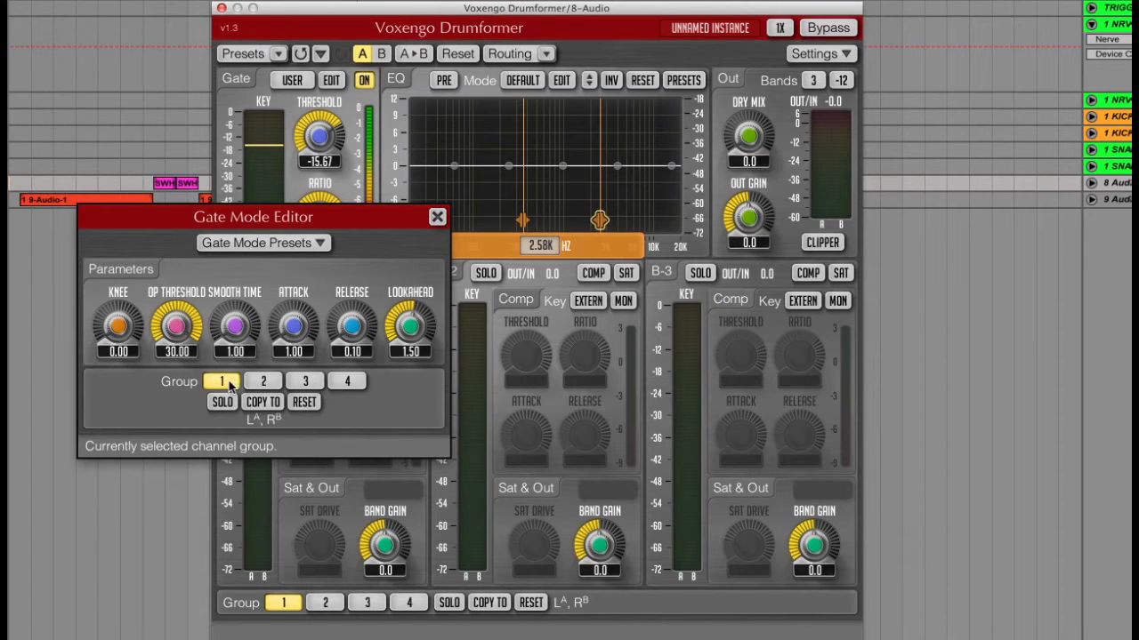
{"action": "mouse_move", "coordinate": [437, 218]}
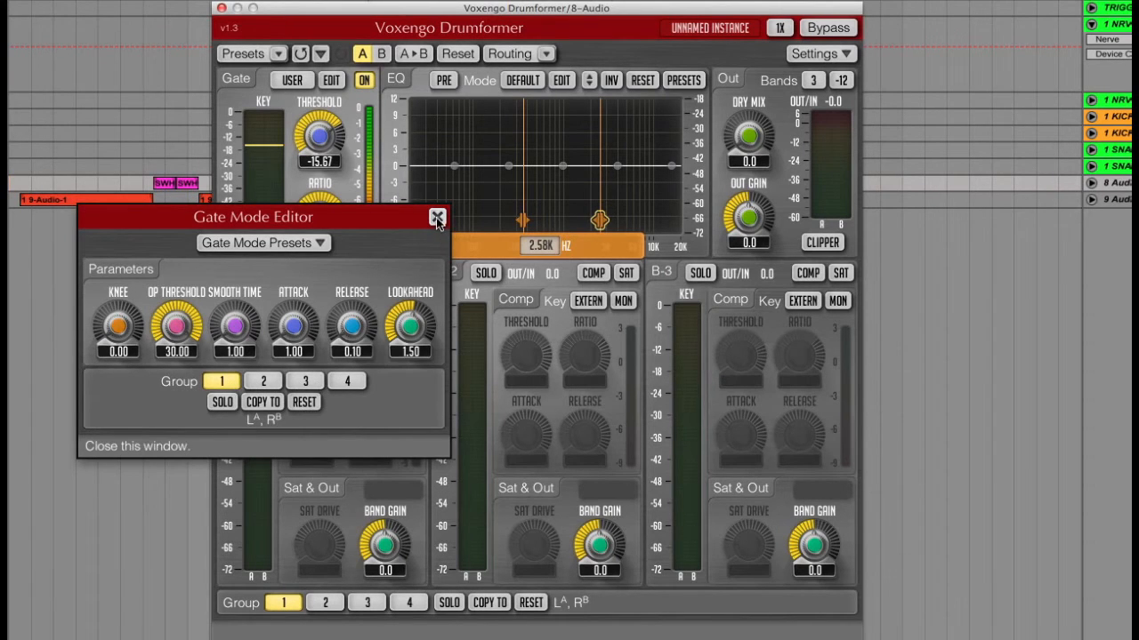
{"action": "left_click", "coordinate": [437, 218]}
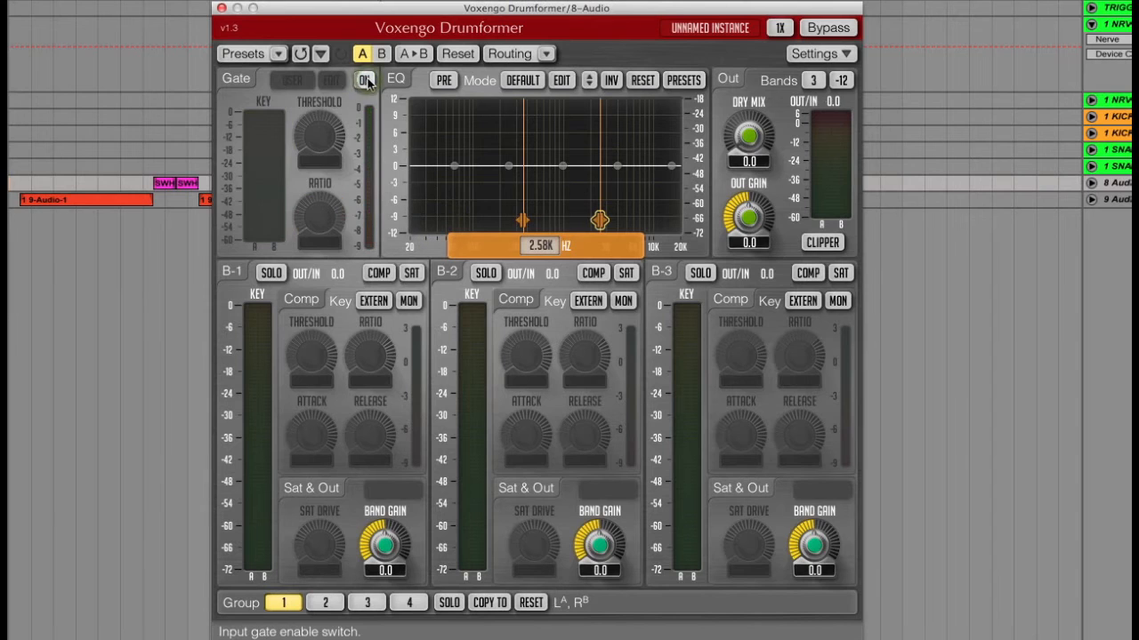
{"action": "left_click", "coordinate": [363, 79]}
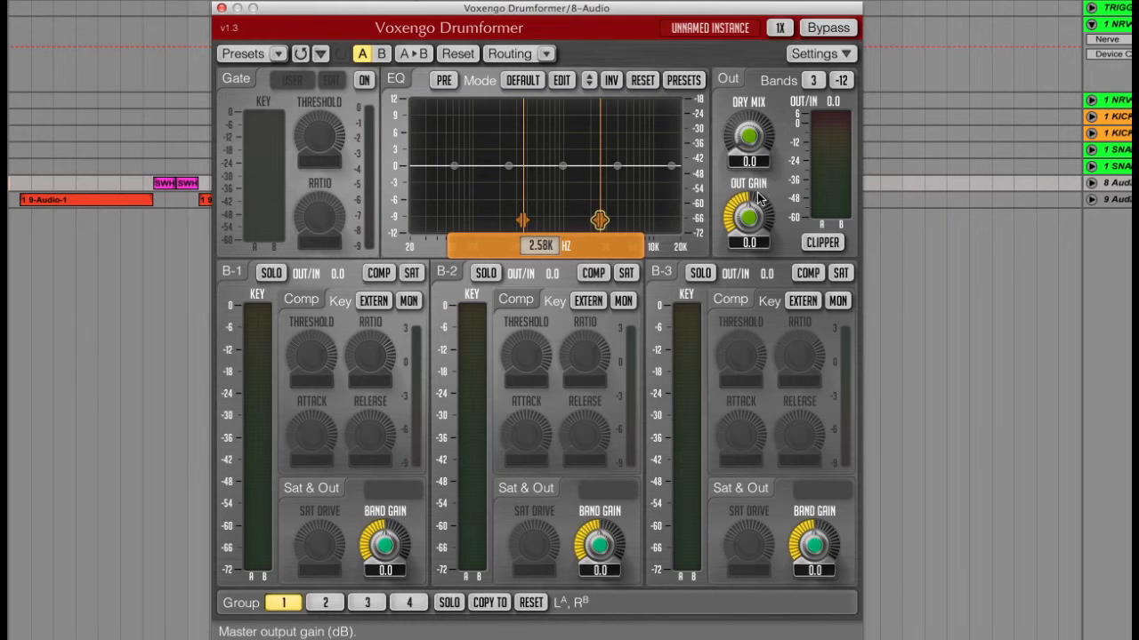
{"action": "mouse_move", "coordinate": [786, 120]}
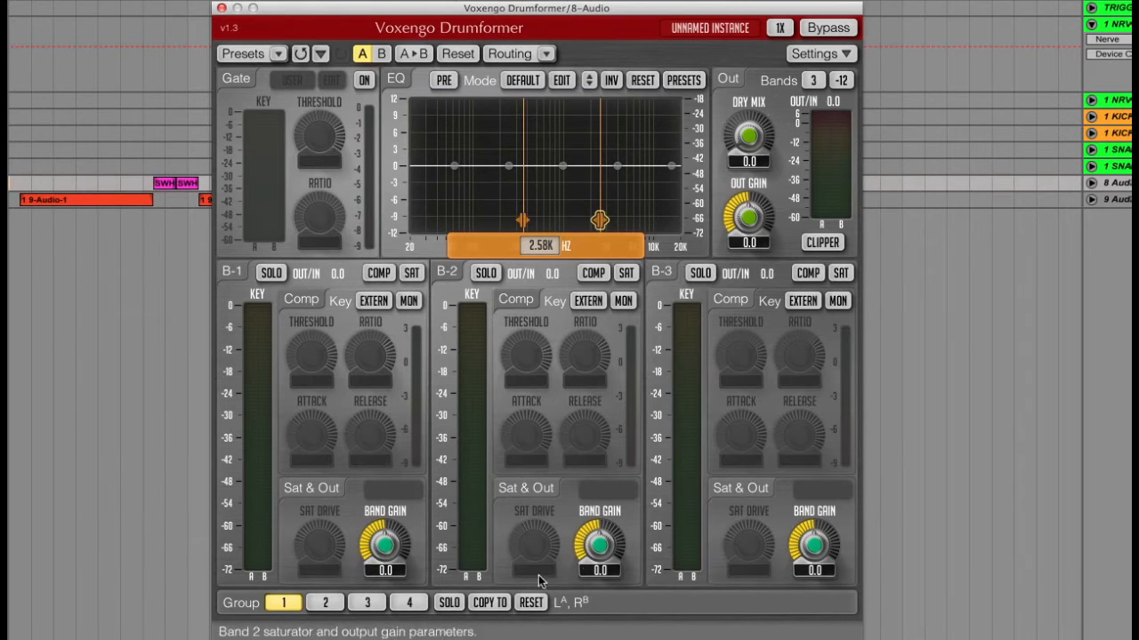
{"action": "mouse_move", "coordinate": [547, 365]}
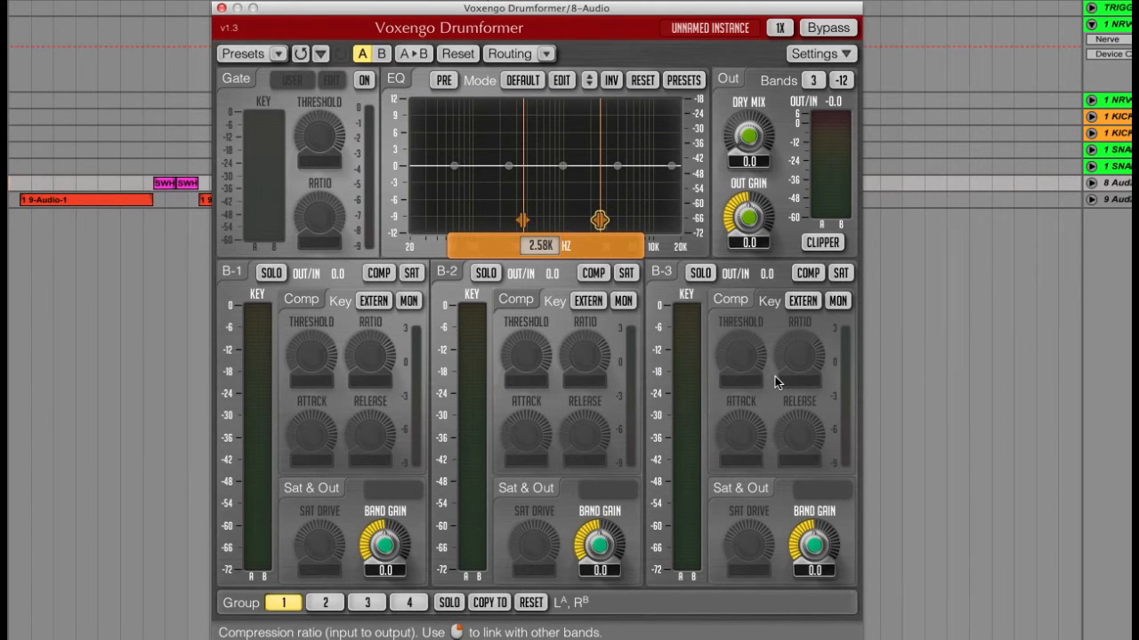
{"action": "mouse_move", "coordinate": [363, 360]}
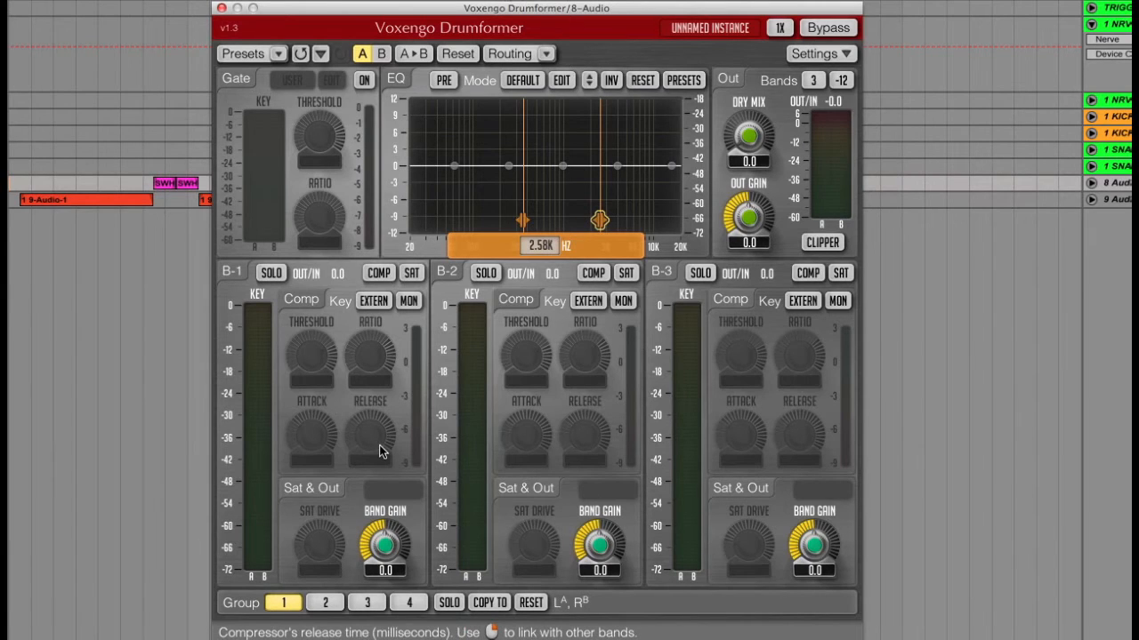
{"action": "mouse_move", "coordinate": [405, 554]}
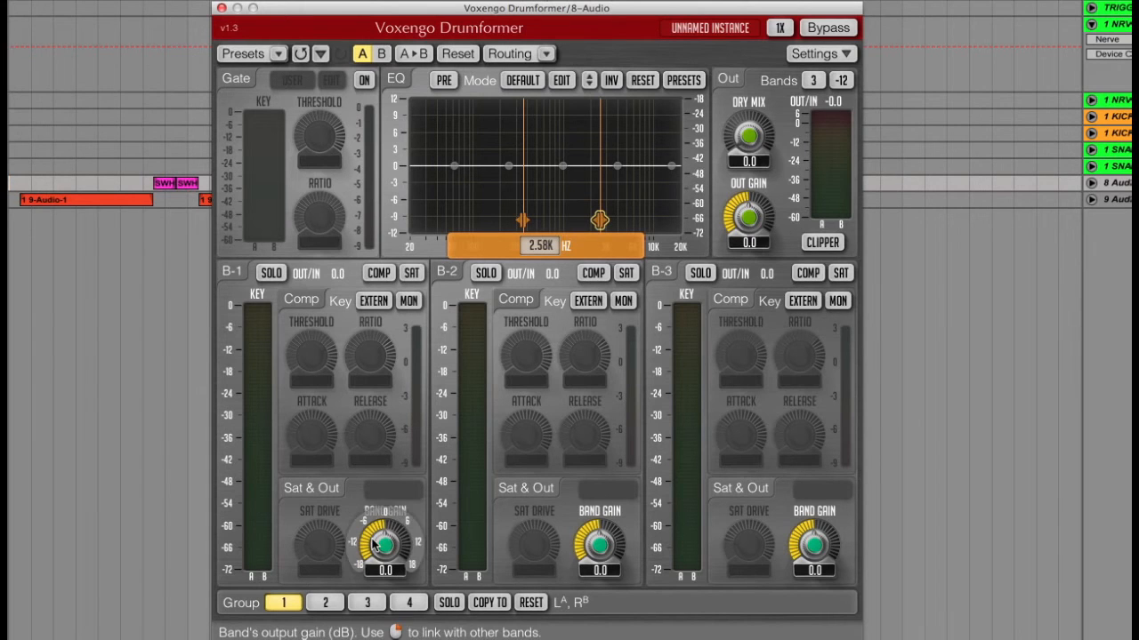
{"action": "mouse_move", "coordinate": [345, 494]}
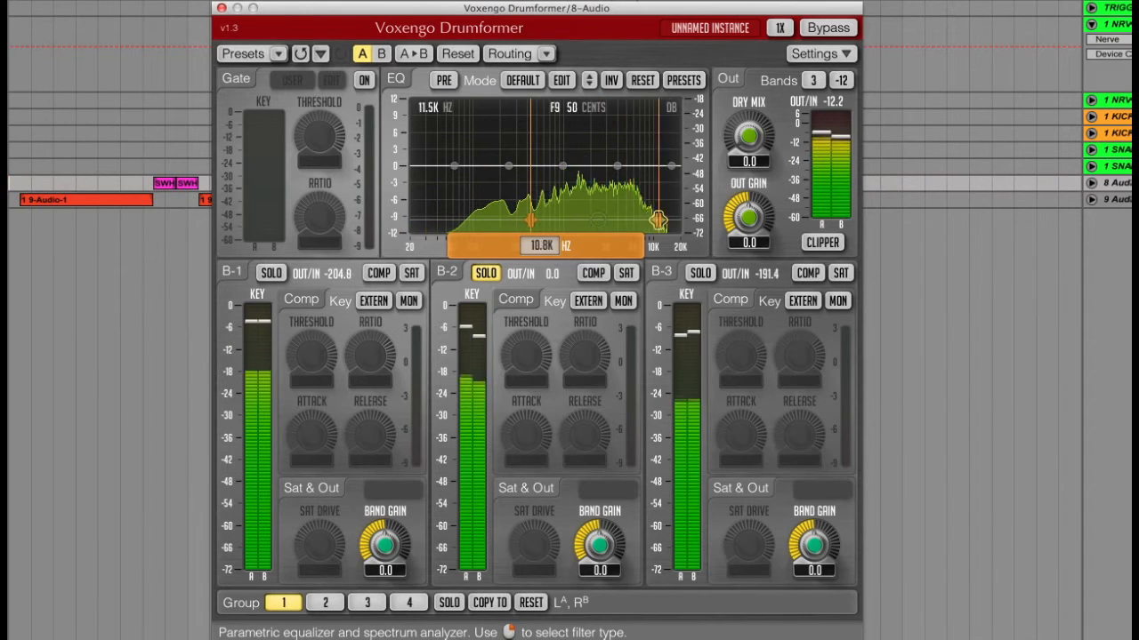
{"action": "left_click_drag", "start_coordinate": [658, 218], "coordinate": [592, 220]}
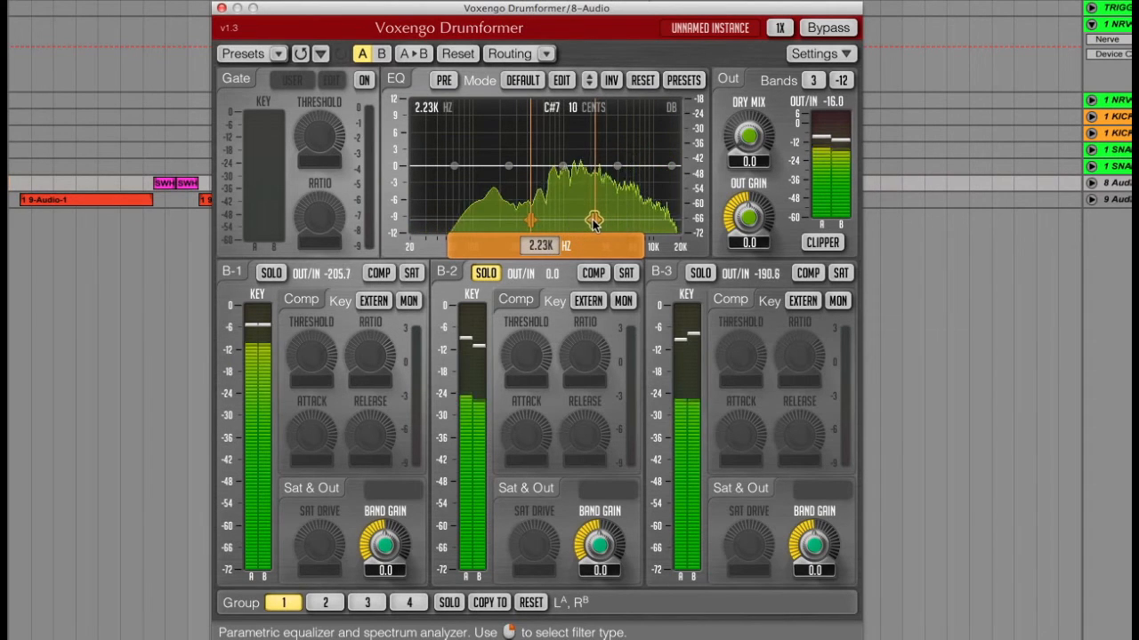
{"action": "left_click_drag", "start_coordinate": [591, 221], "coordinate": [605, 221]}
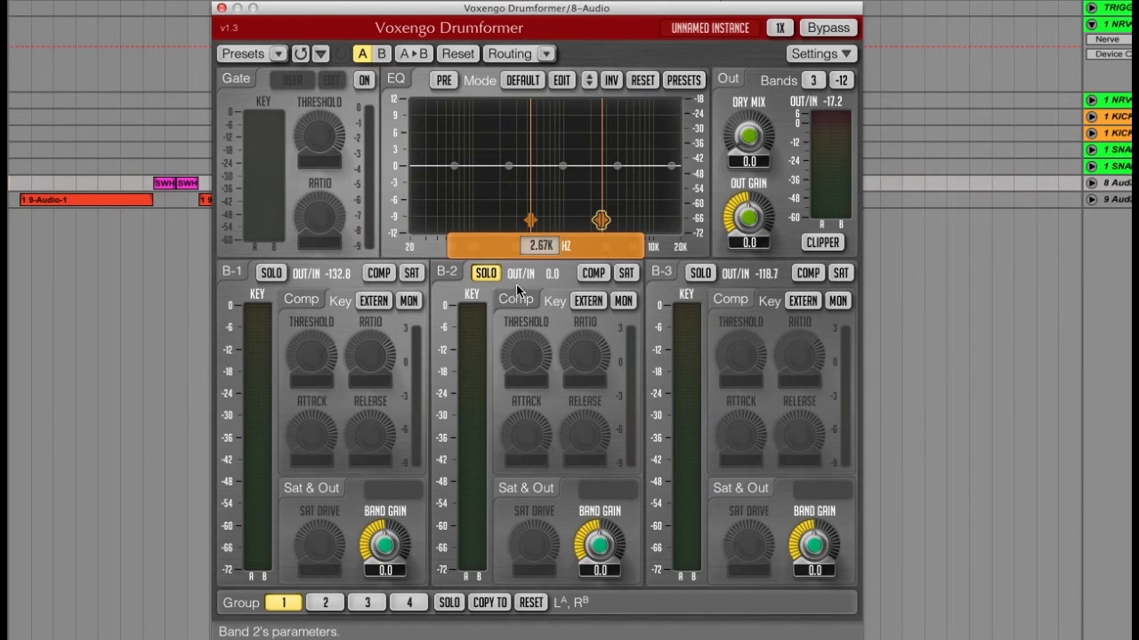
Enable band 2 saturation and raise its SAT DRIVE to about 39.4 dB.
{"action": "left_click_drag", "start_coordinate": [533, 542], "coordinate": [533, 516]}
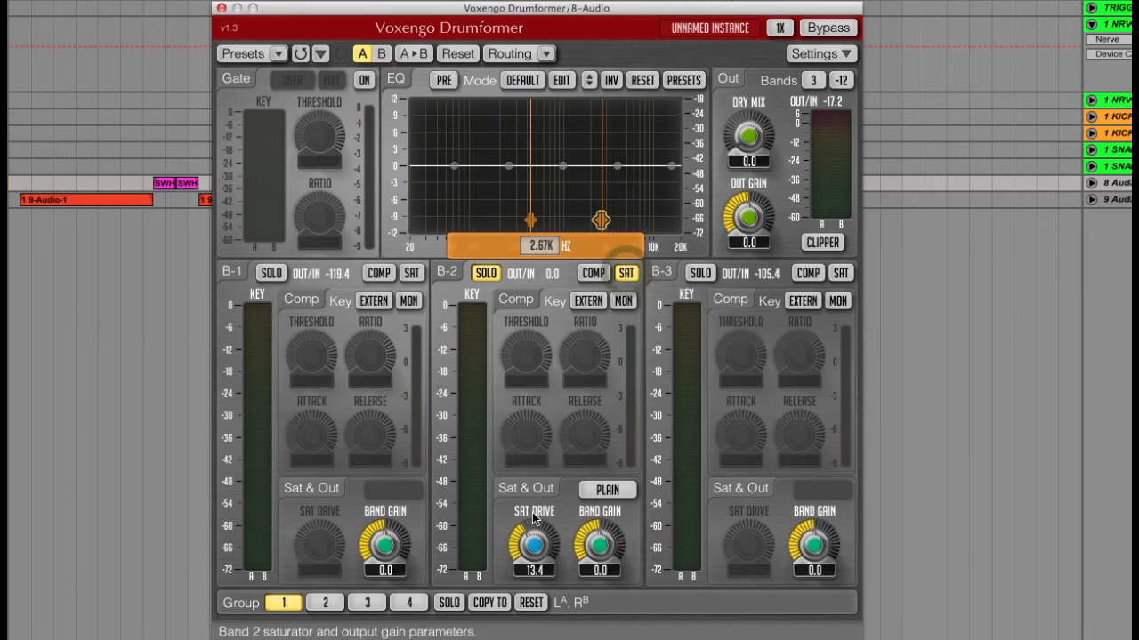
{"action": "left_click_drag", "start_coordinate": [534, 547], "coordinate": [534, 524]}
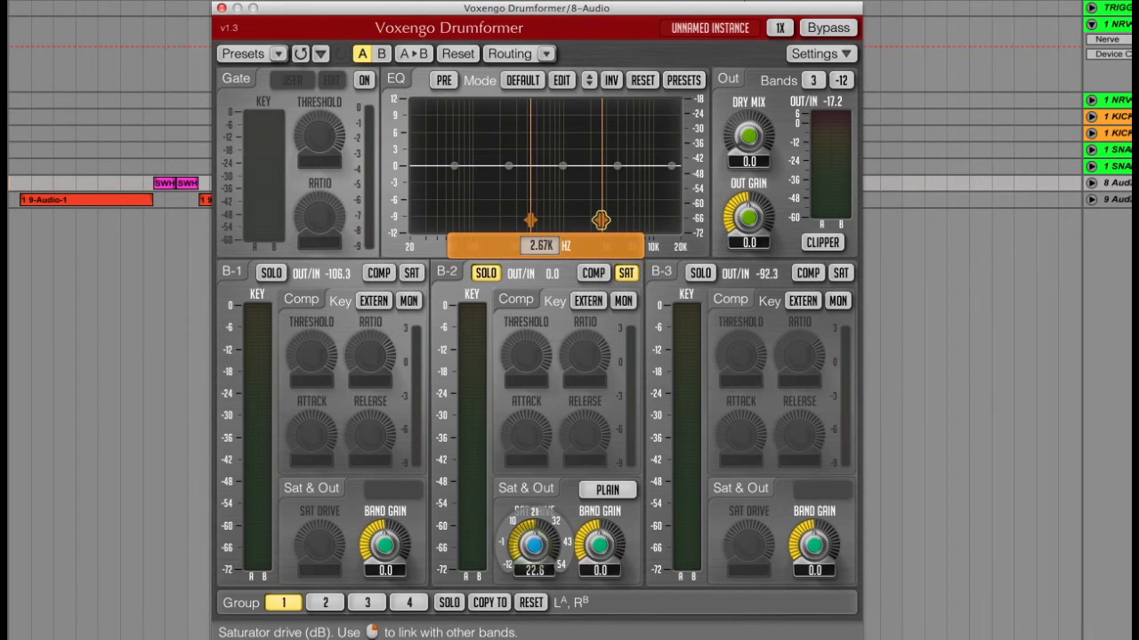
{"action": "left_click_drag", "start_coordinate": [532, 547], "coordinate": [542, 525]}
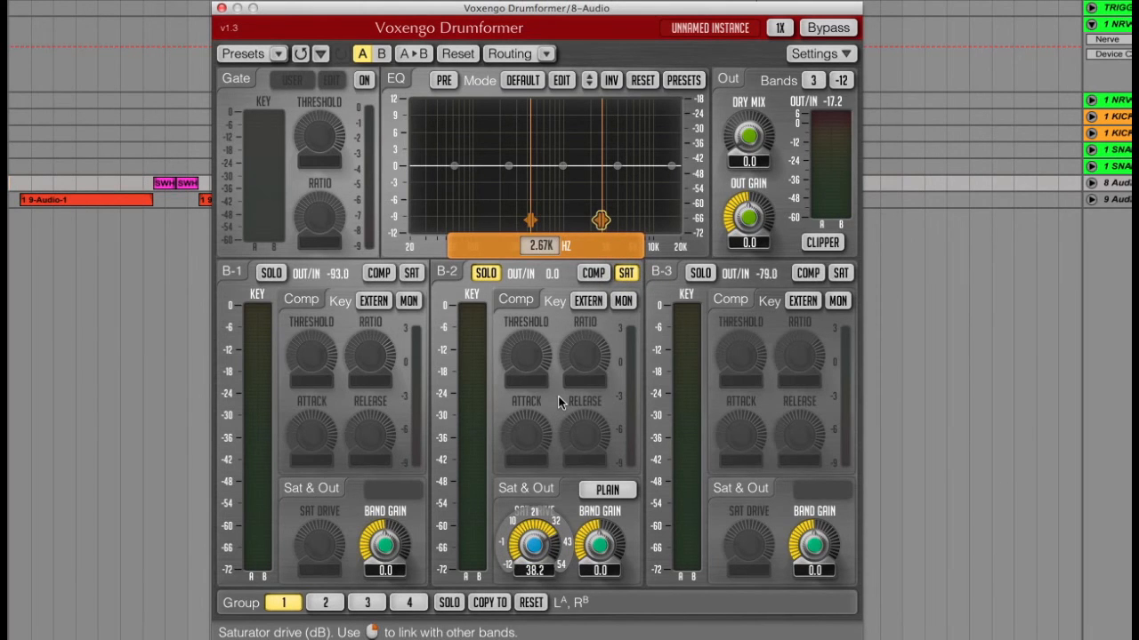
{"action": "left_click_drag", "start_coordinate": [535, 542], "coordinate": [536, 538]}
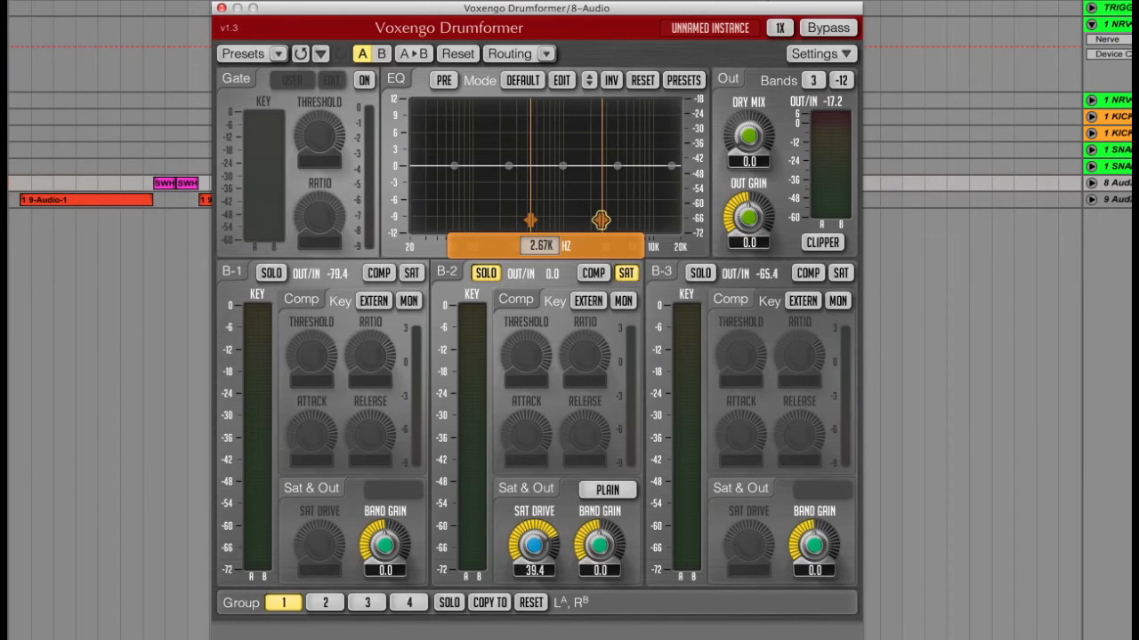
{"action": "left_click", "coordinate": [484, 273]}
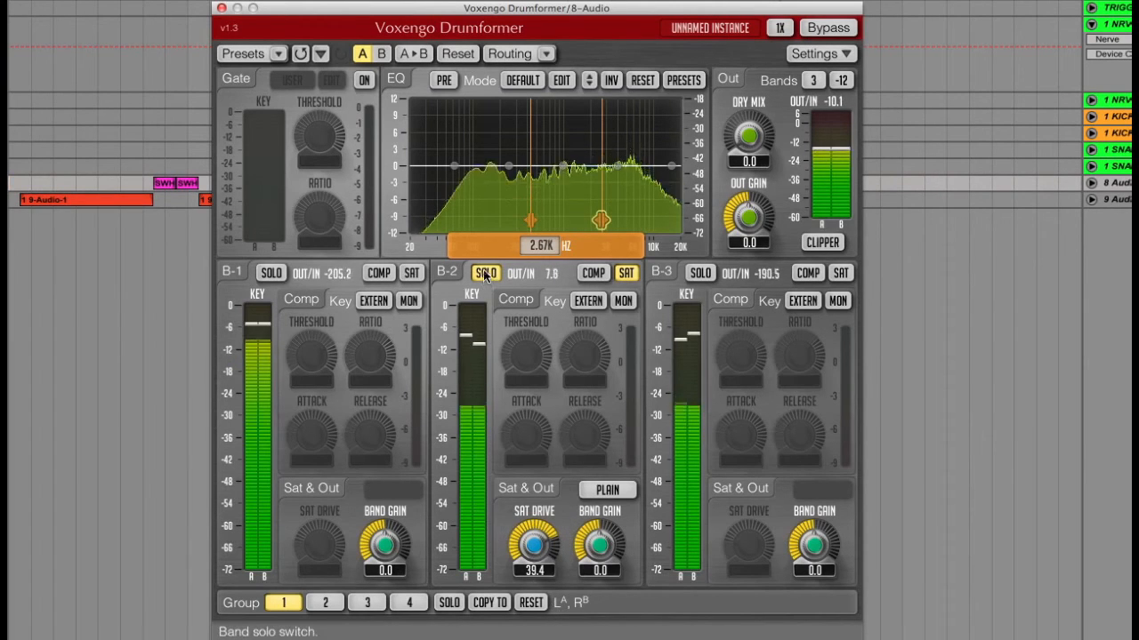